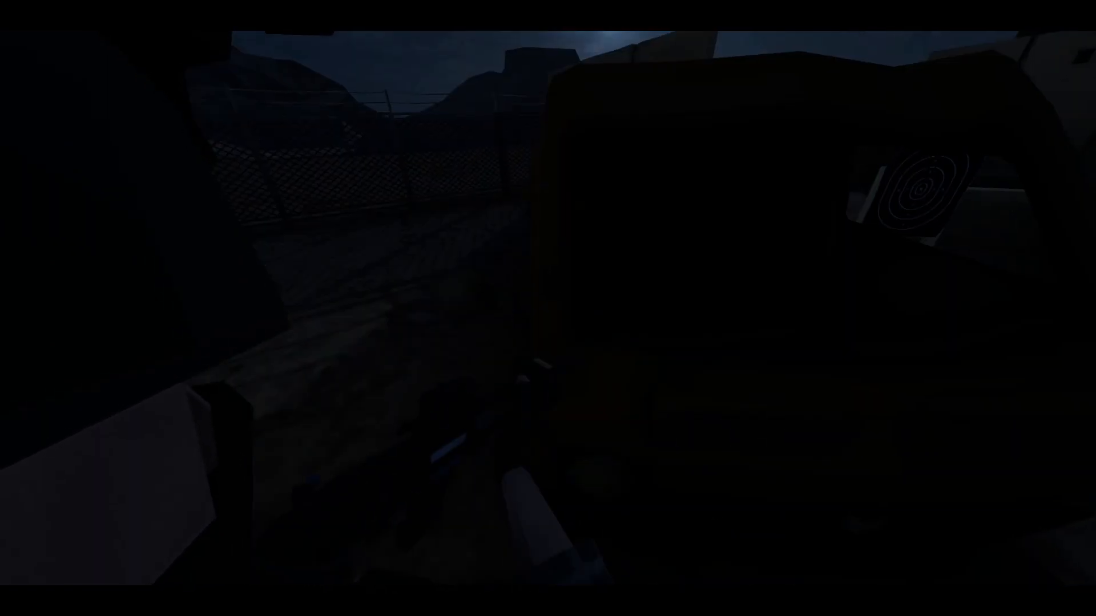
mouse_move(523, 234)
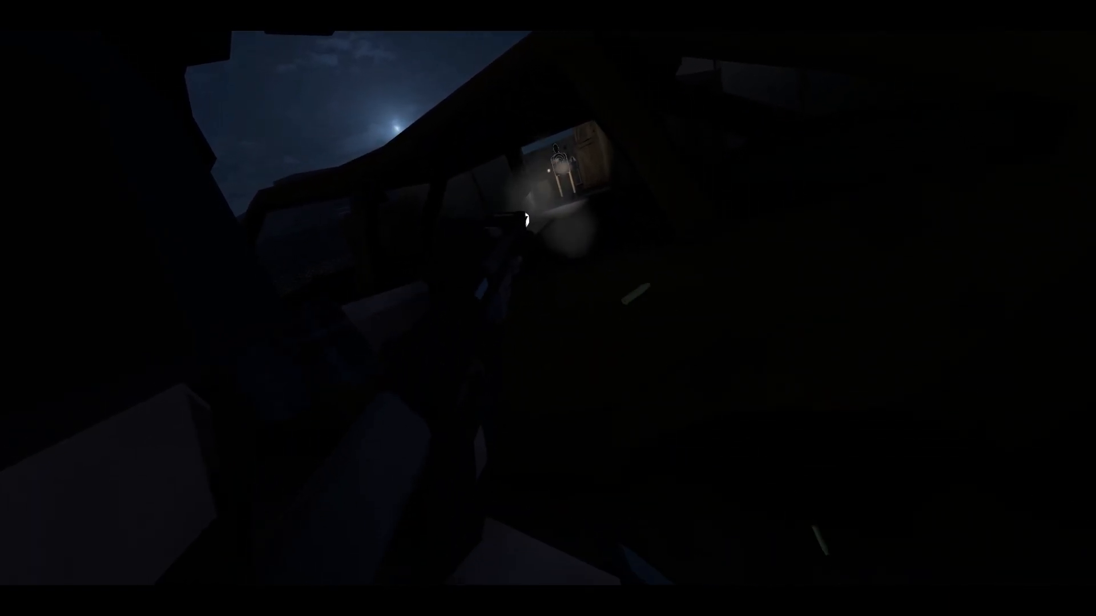
mouse_move(548, 308)
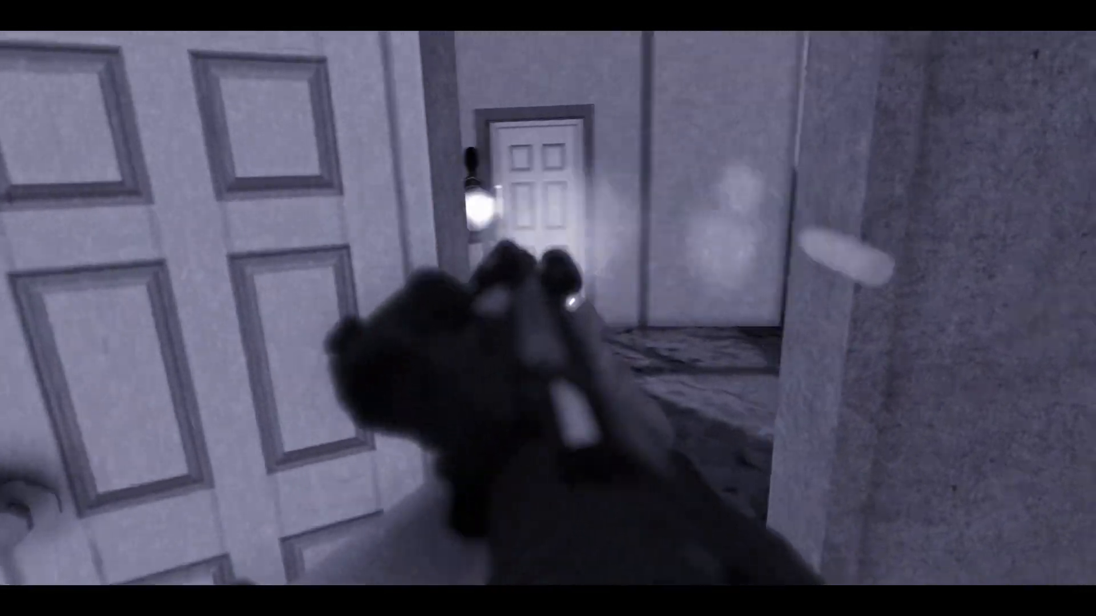
mouse_move(548, 308)
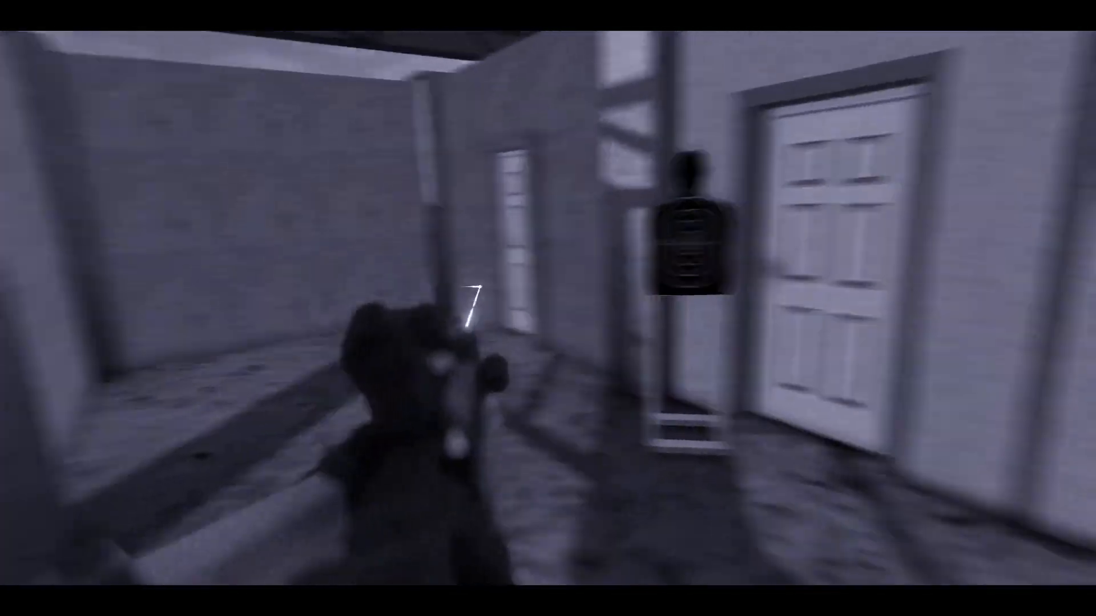
mouse_move(548, 308)
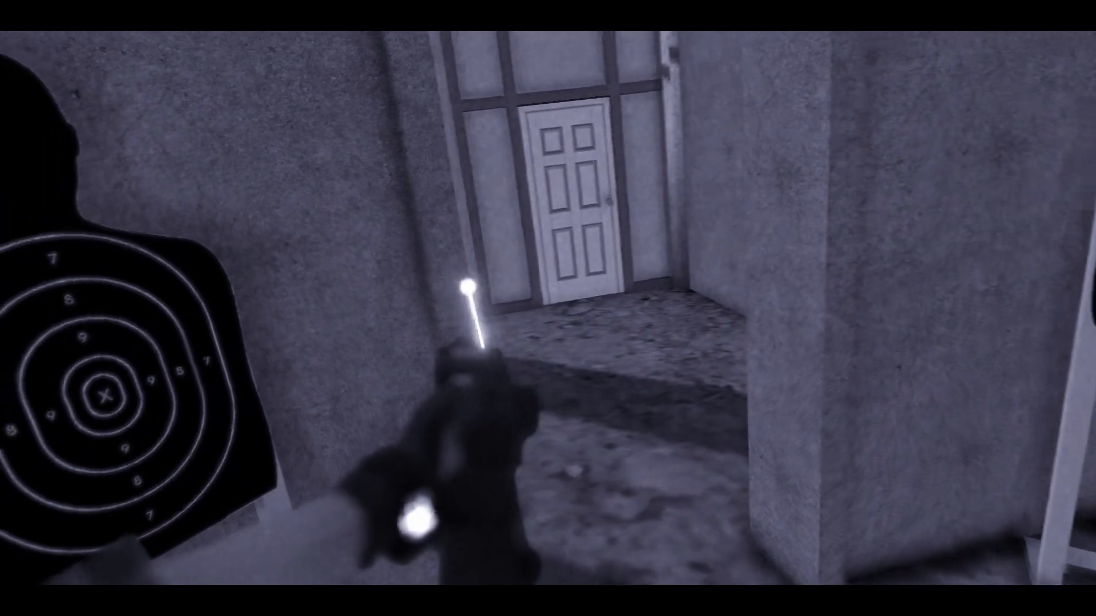
mouse_move(548, 308)
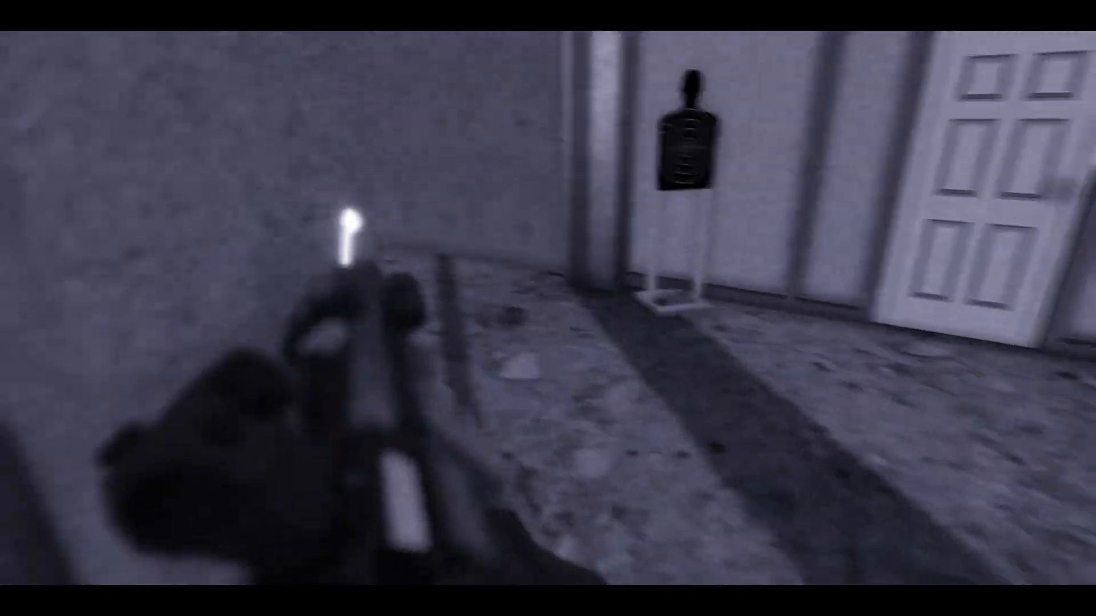
mouse_move(548, 308)
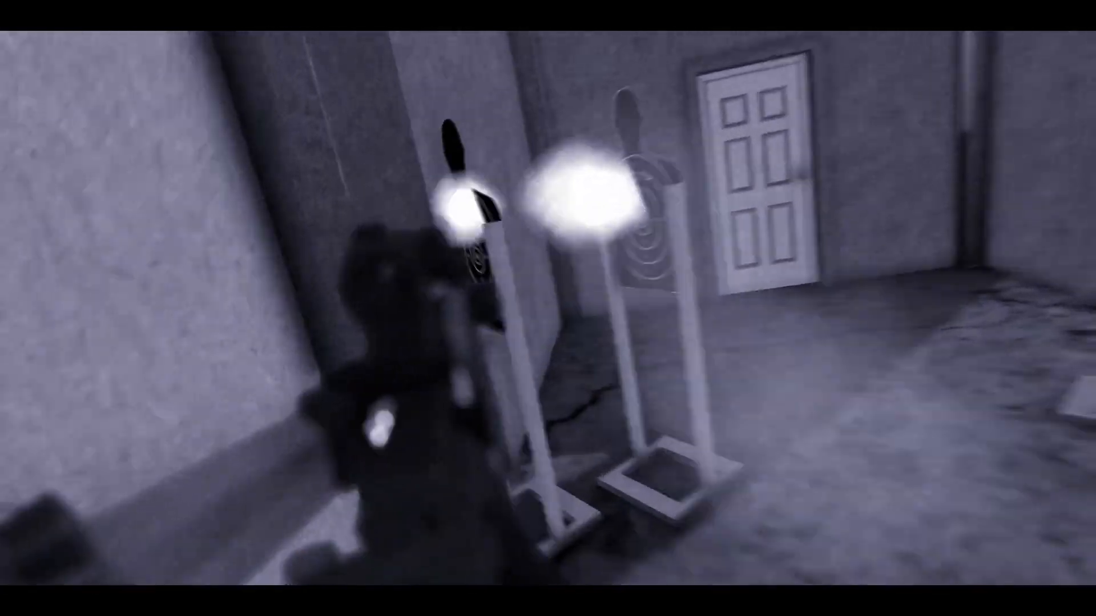